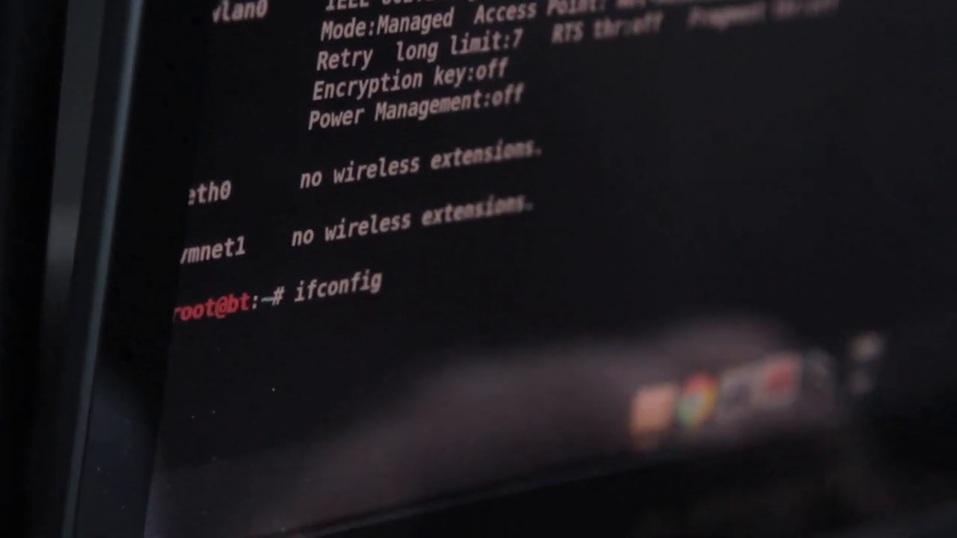
{"action": "type", "text": "wlan1"}
{"action": "type", "text": "ifconfig mon0"}
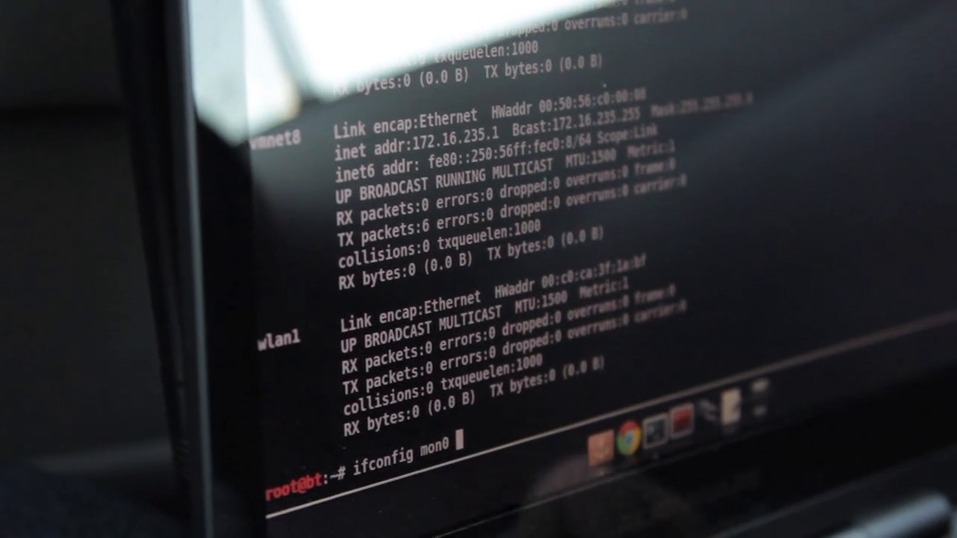
{"action": "type", "text": "up"}
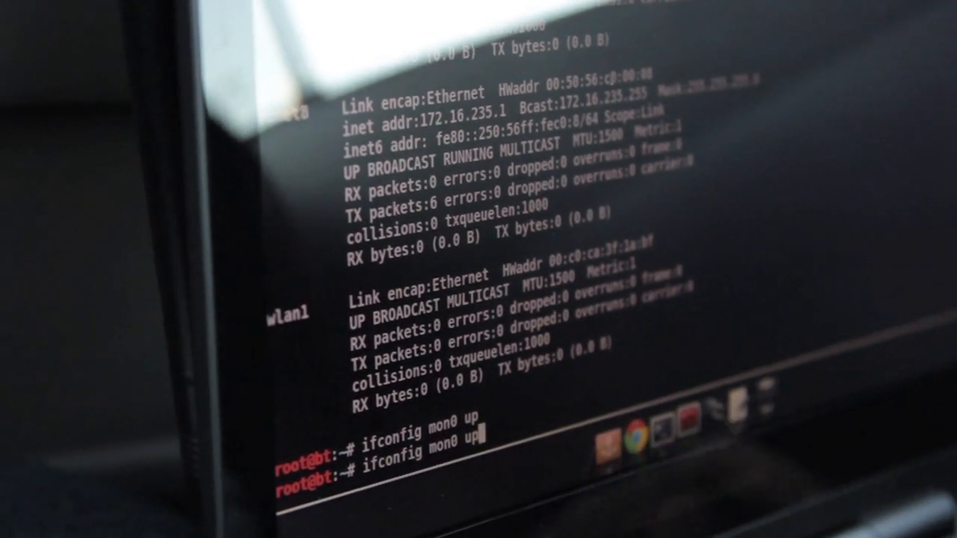
{"action": "type", "text": "iwconfig mon0 channel"}
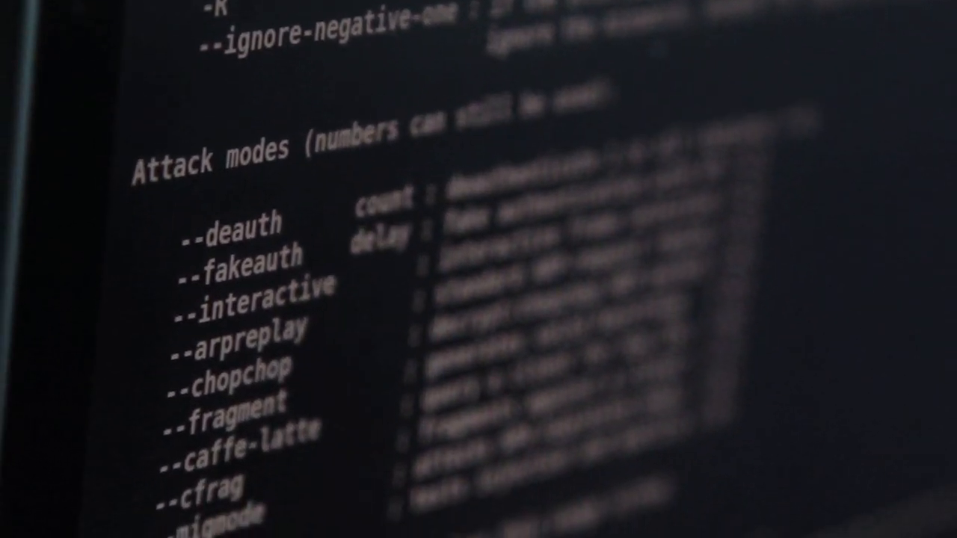
{"action": "scroll", "scroll_direction": "down", "scroll_amount": 3}
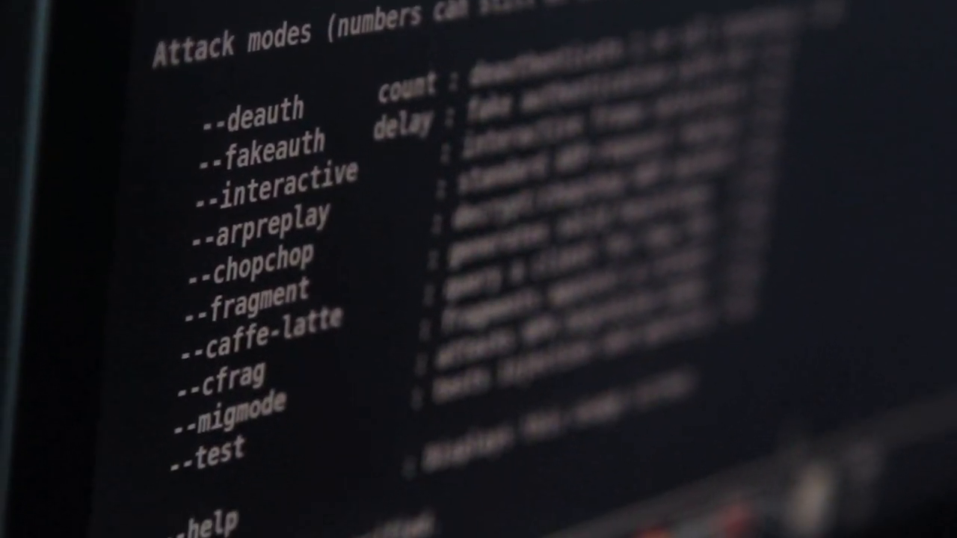